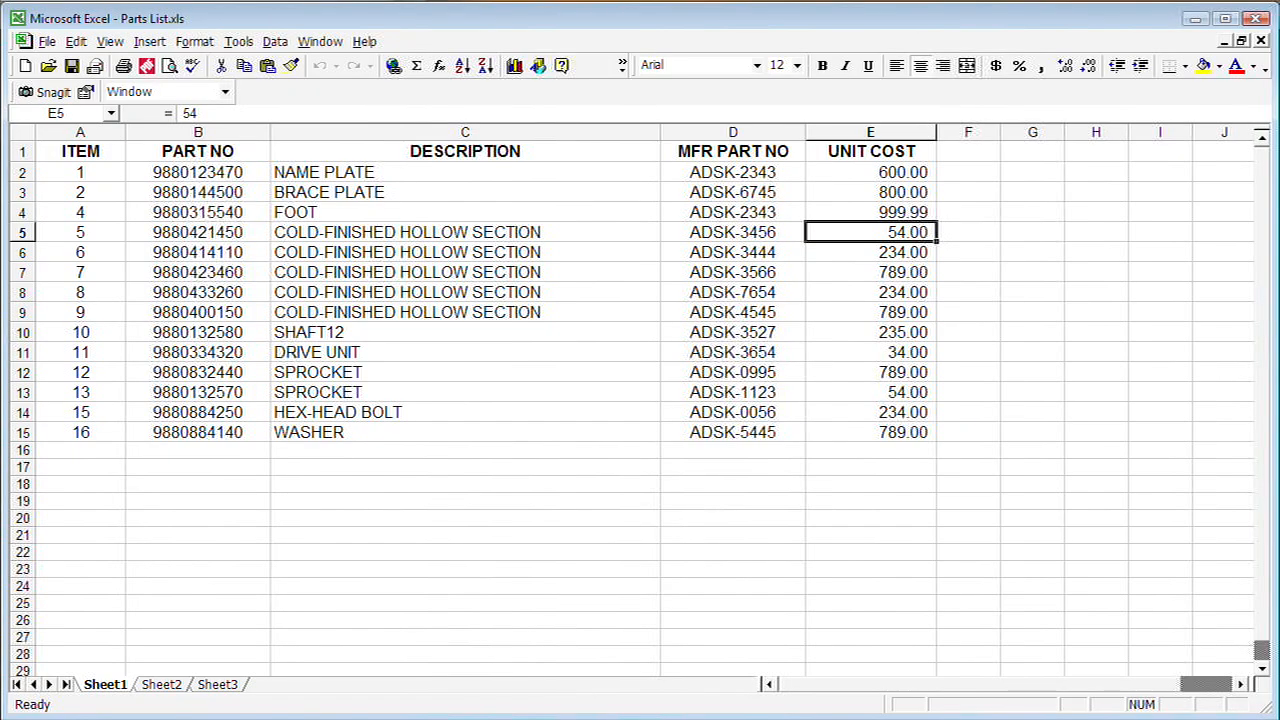
Select the parts list range A1:E15 and copy it to the clipboard.
click(80, 151)
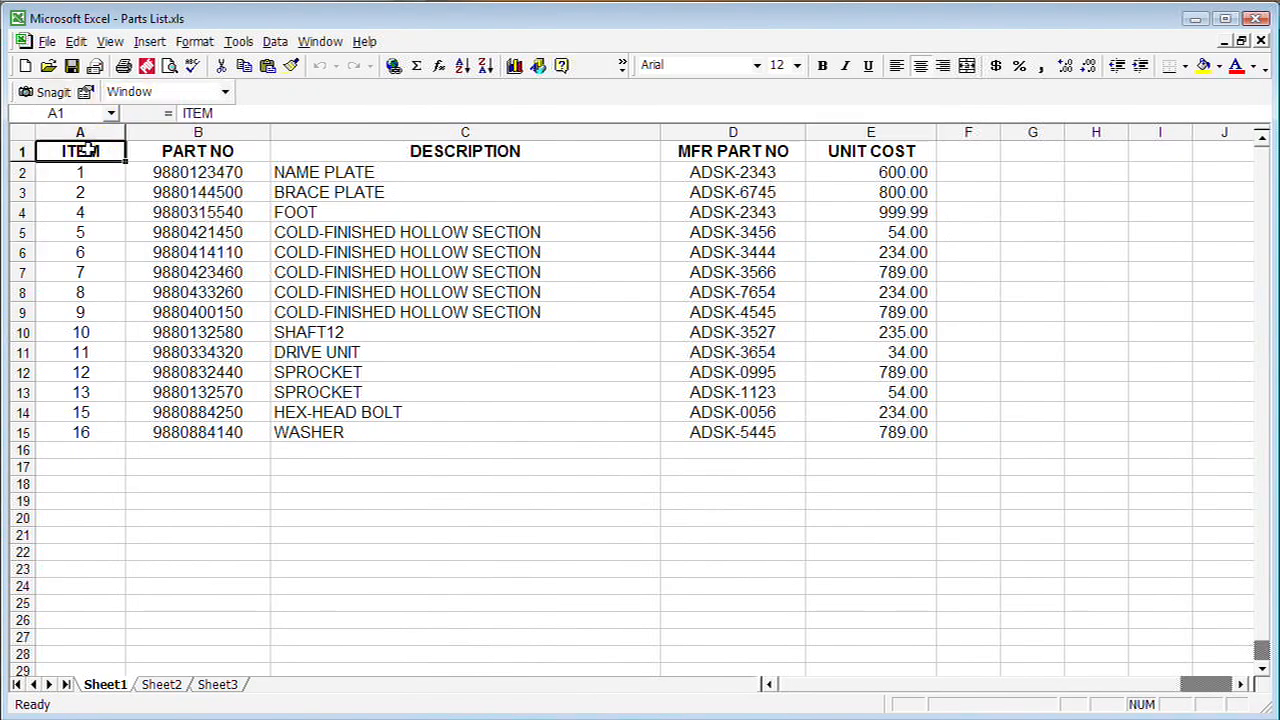
drag(80, 151, 464, 252)
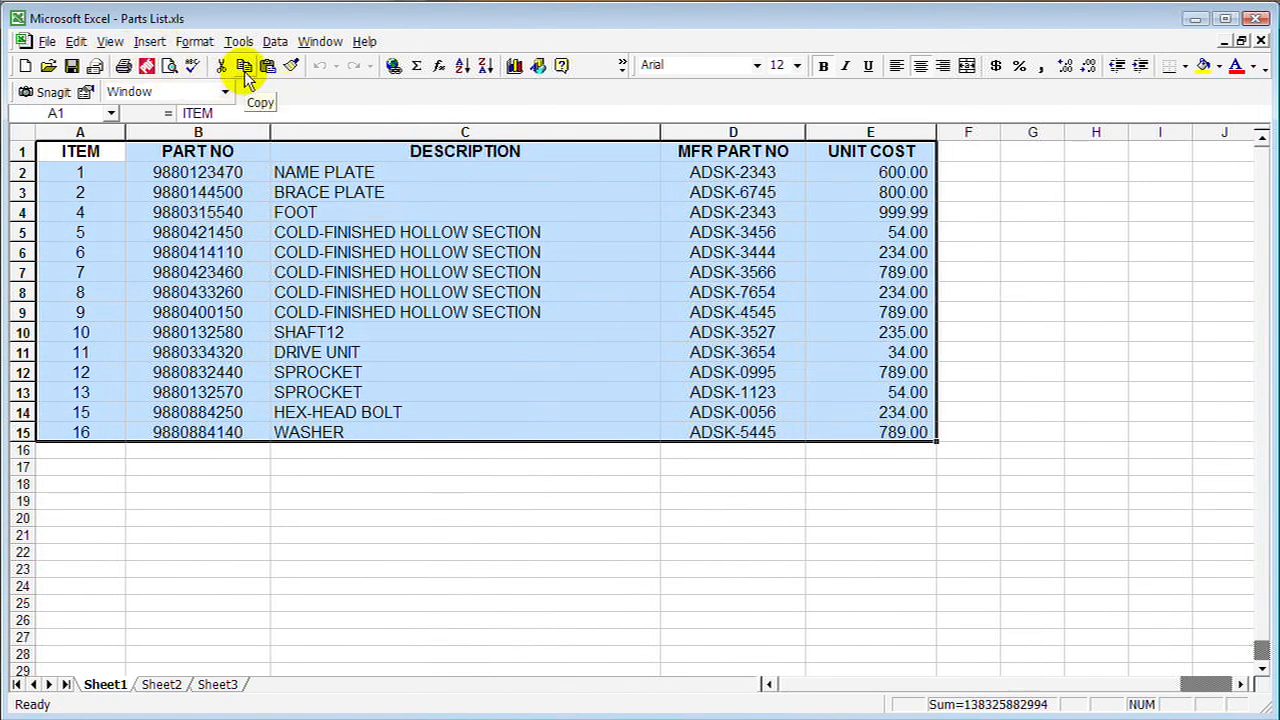
click(245, 65)
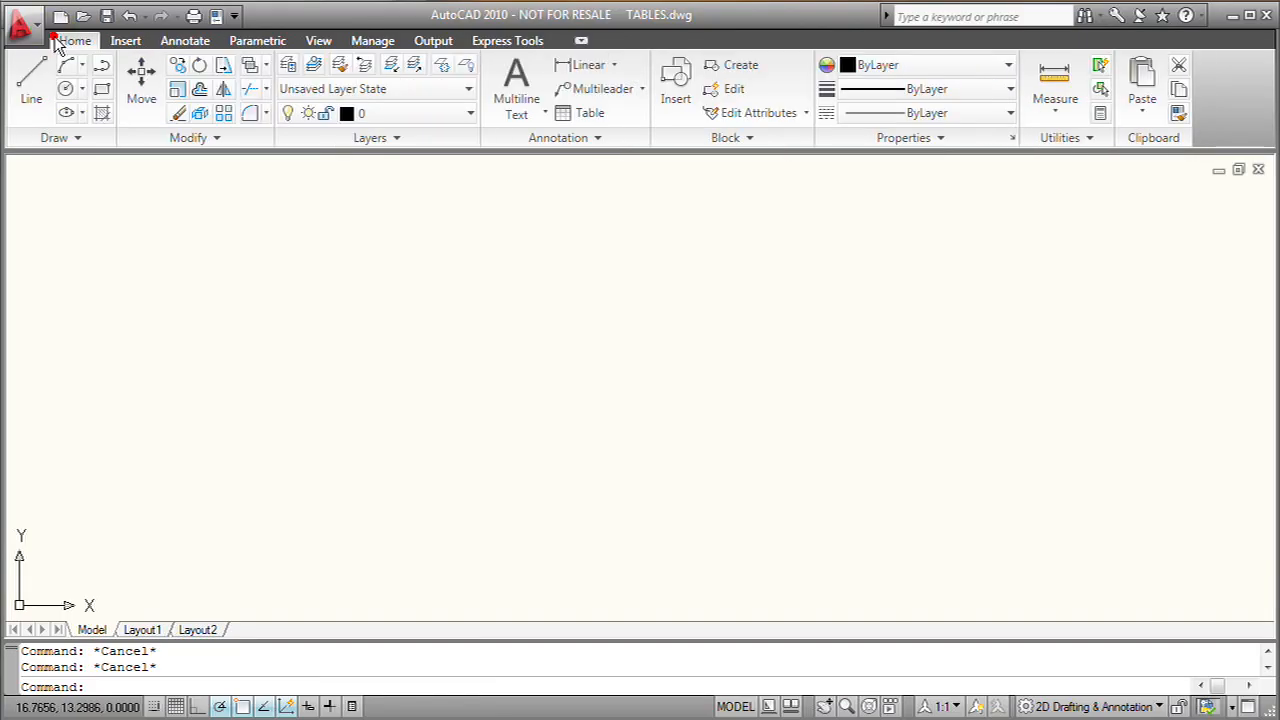
Paste Special the list as a Paste Link of AutoCAD Entities and place the table.
click(1142, 113)
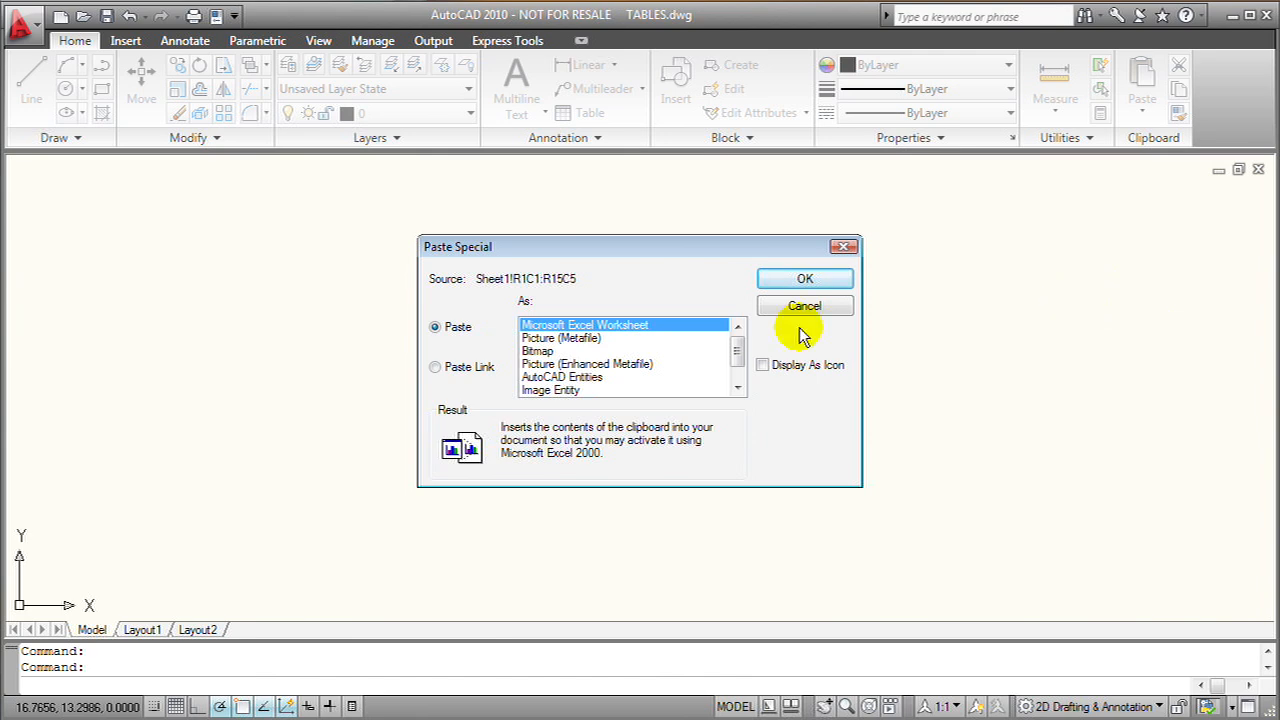
click(435, 367)
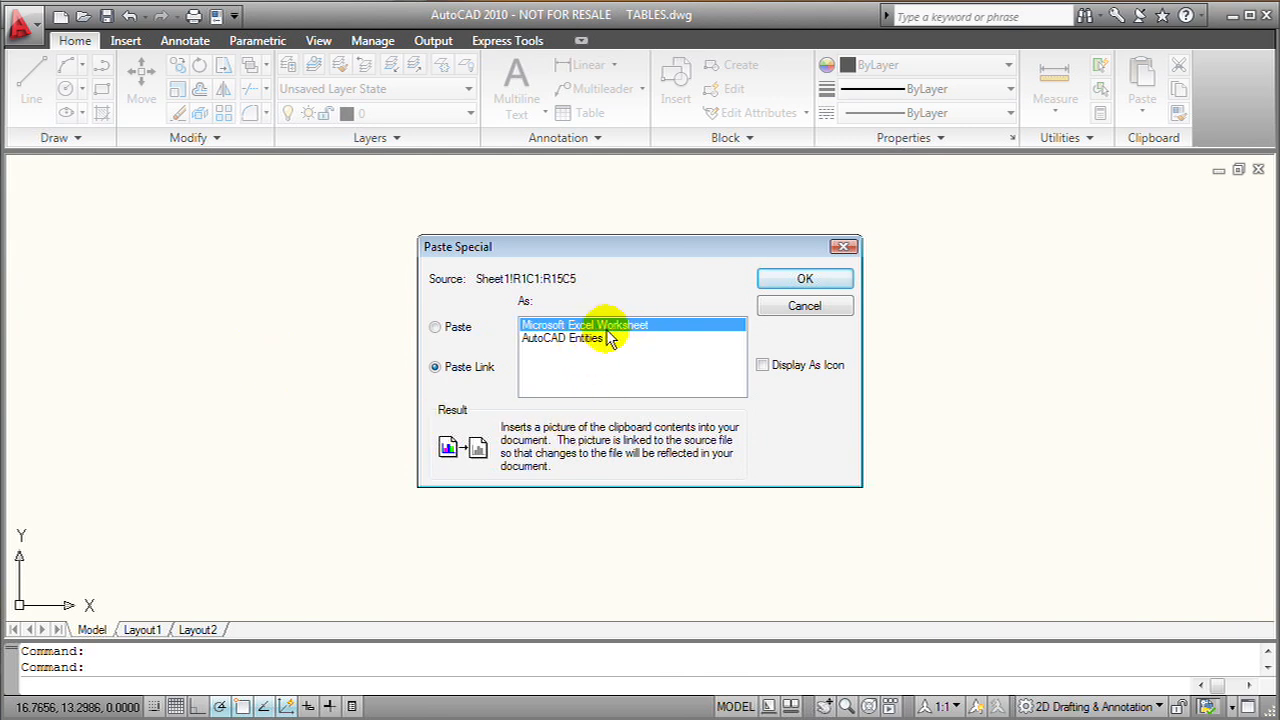
mouse_move(585, 338)
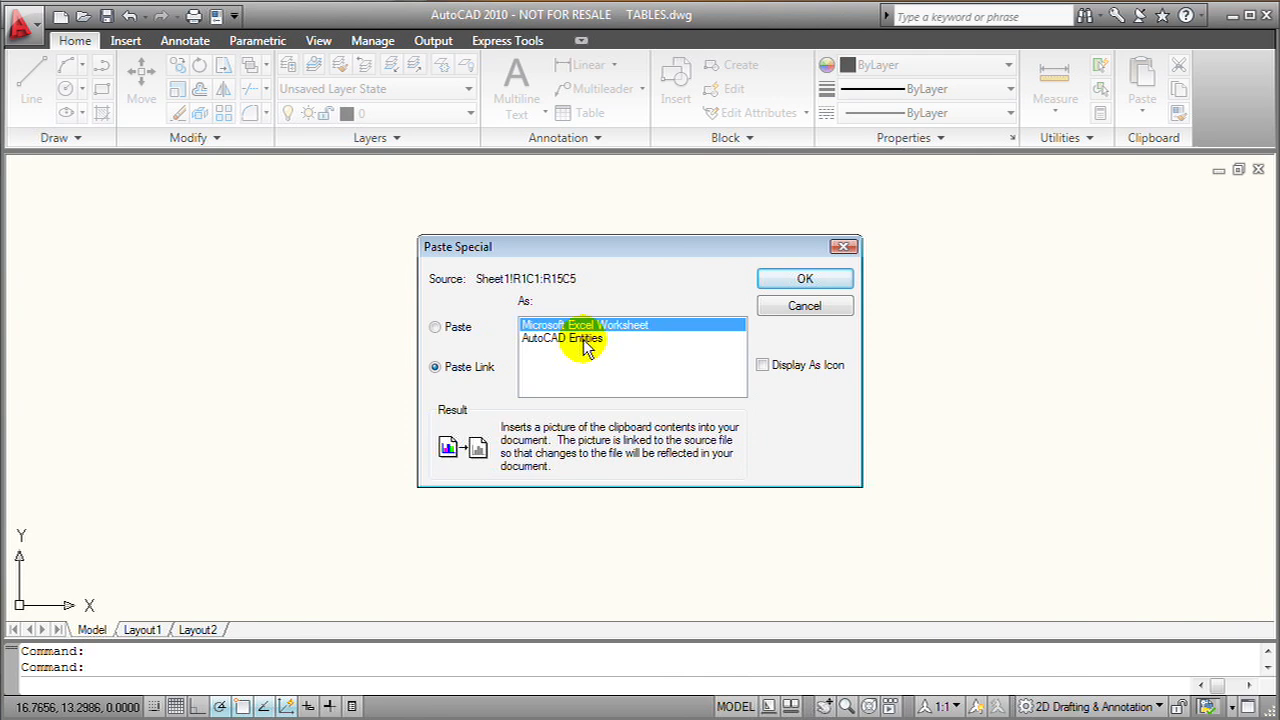
click(562, 338)
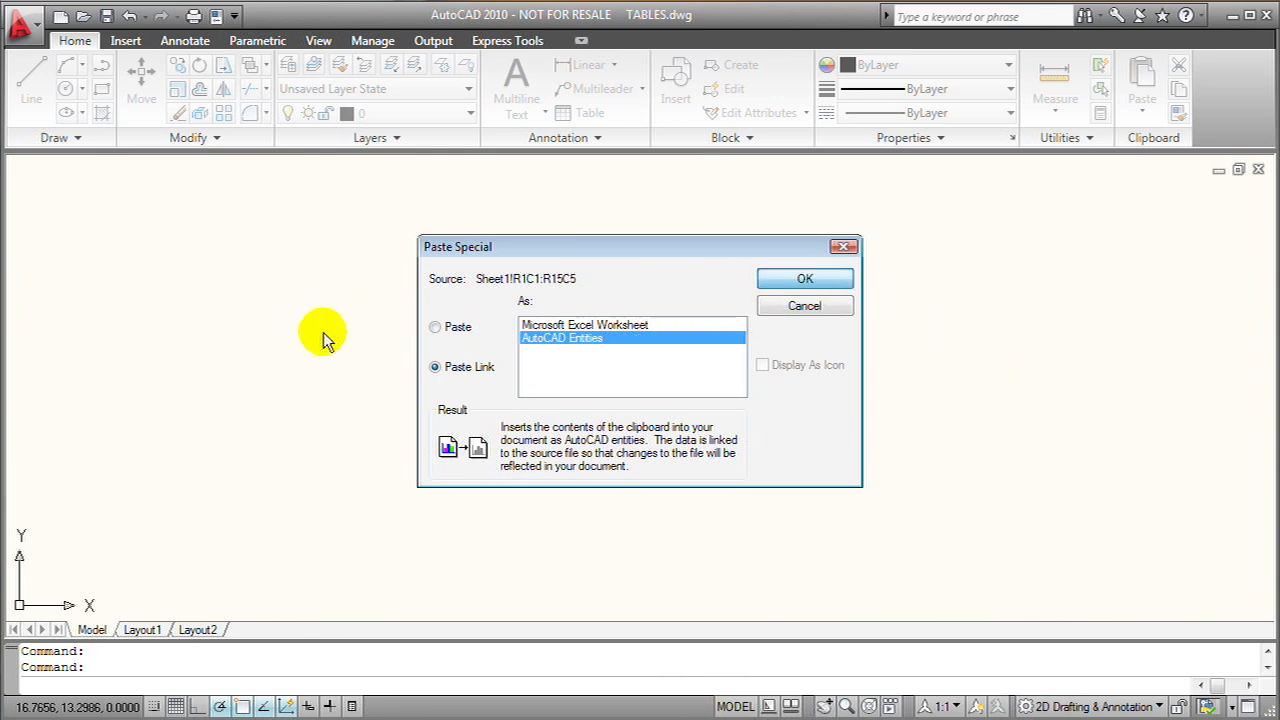
click(805, 278)
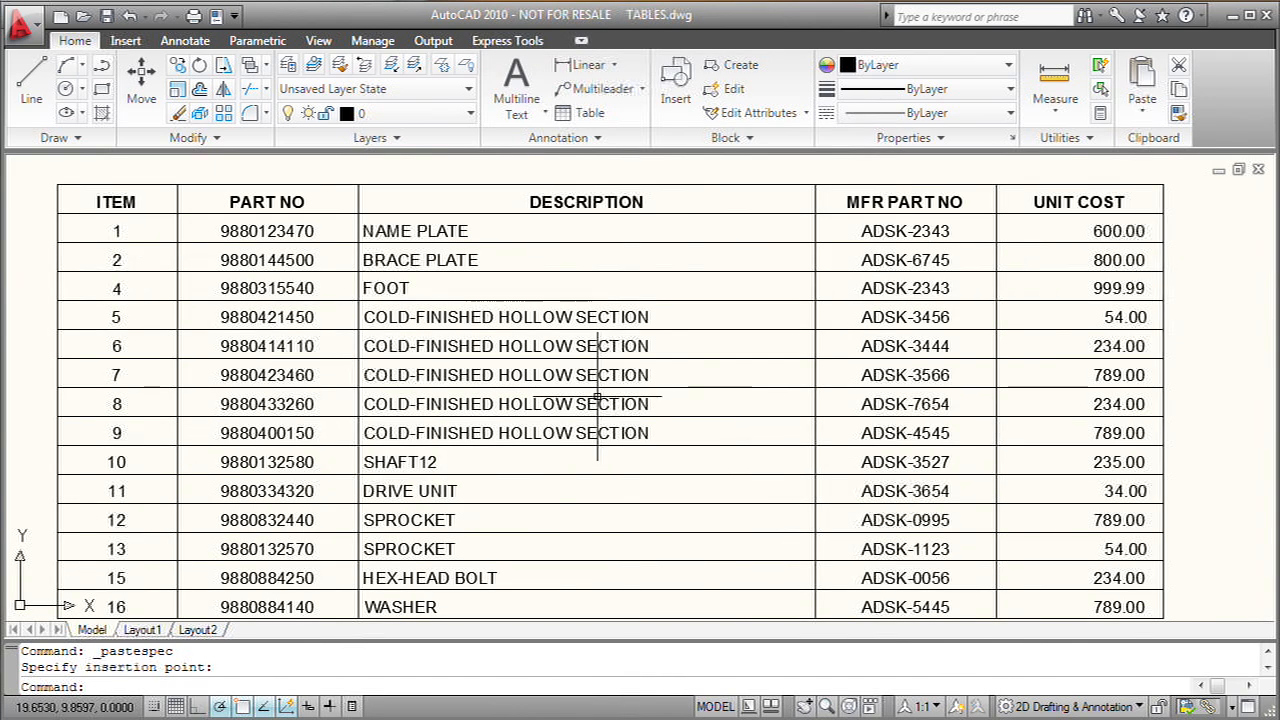
mouse_move(12, 287)
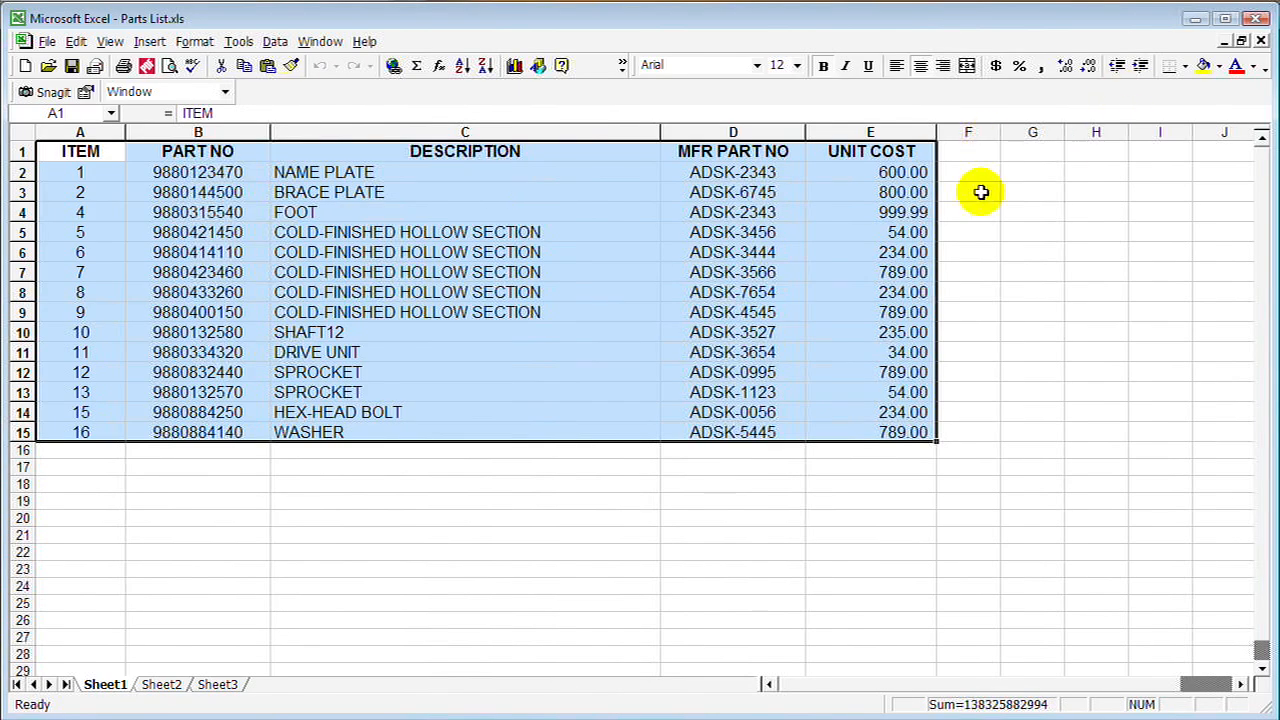
Enter 400 as the NAME PLATE unit cost in E2 and save the workbook.
text(4)
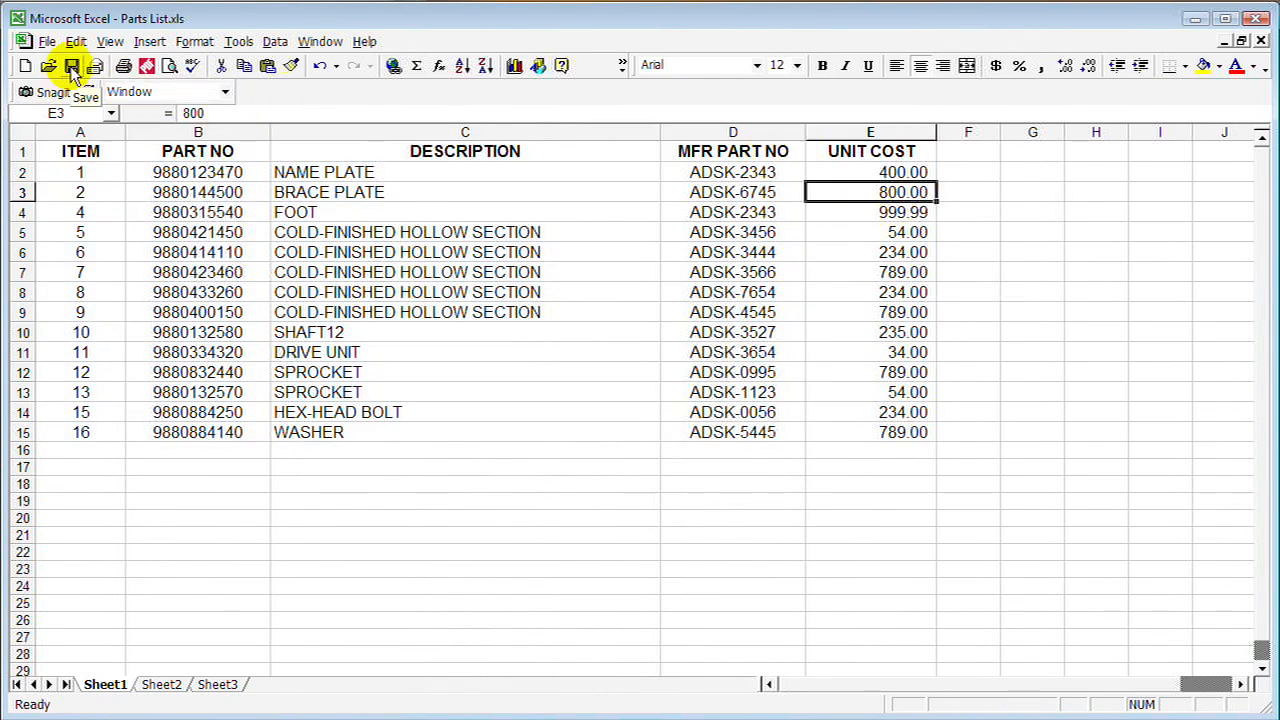
click(71, 65)
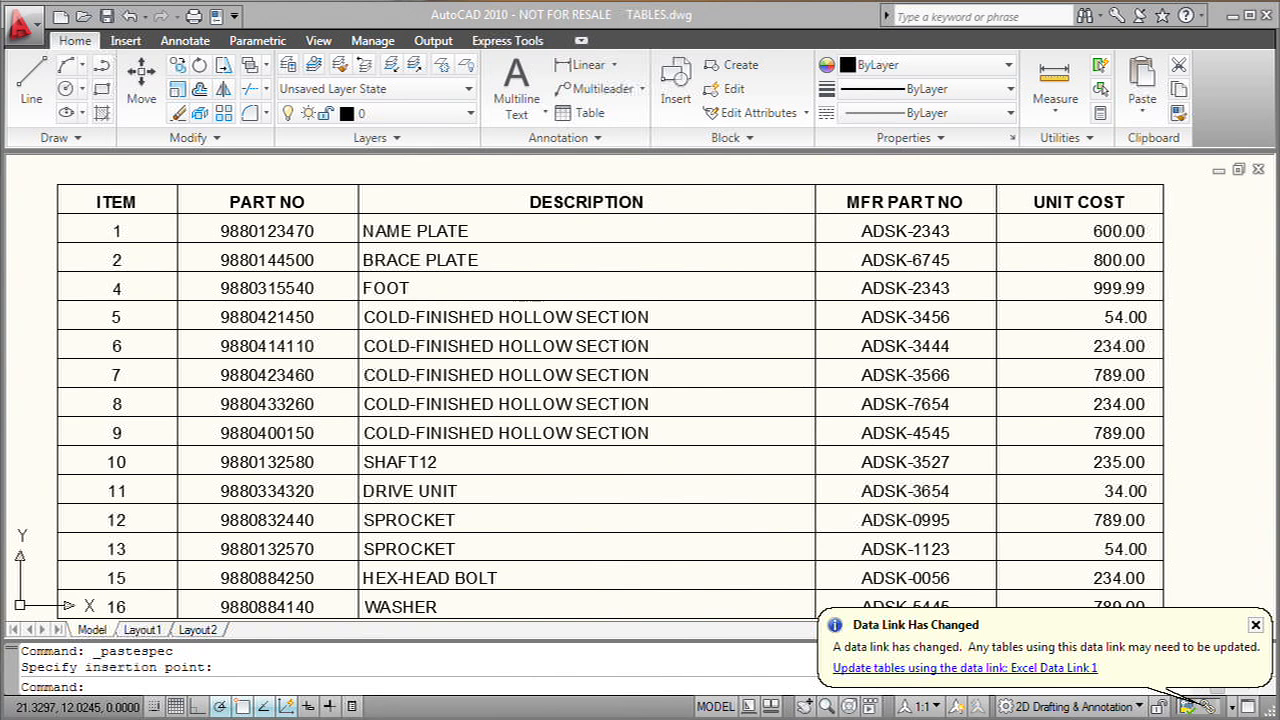
mouse_move(1065, 517)
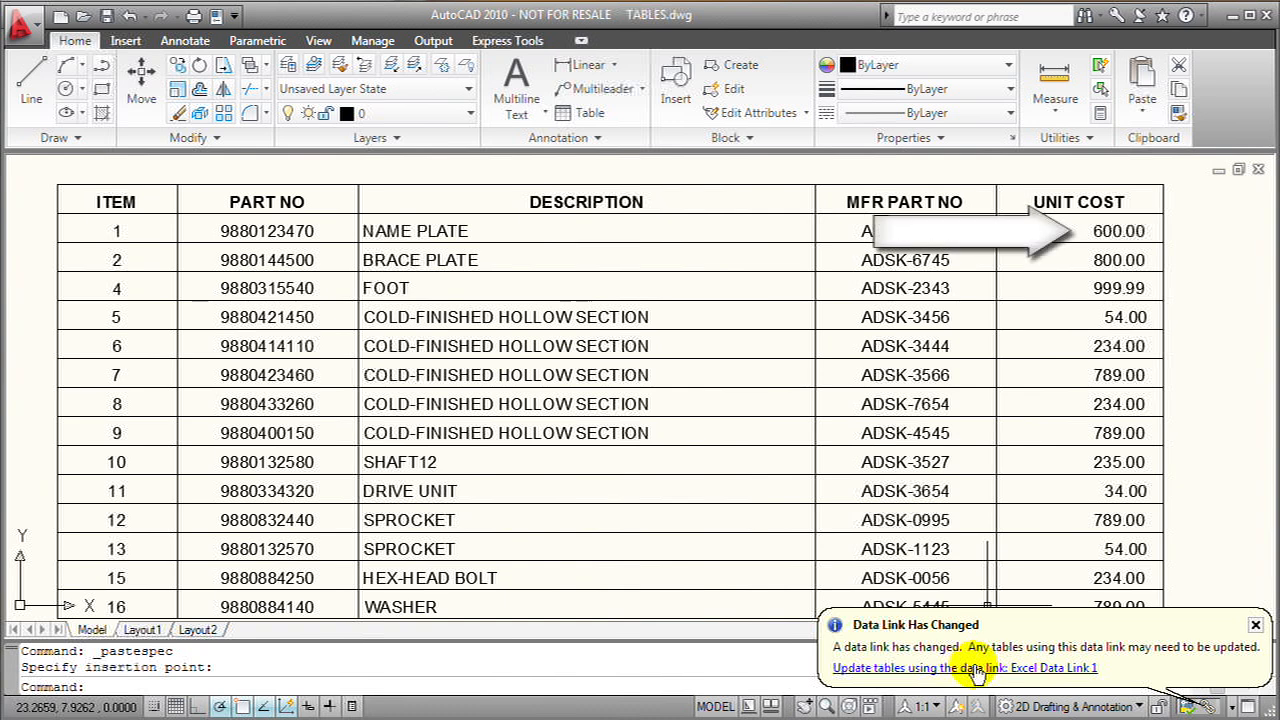
Update the linked table from the Data Link balloon, then begin editing cell E3 with 1.
click(1004, 667)
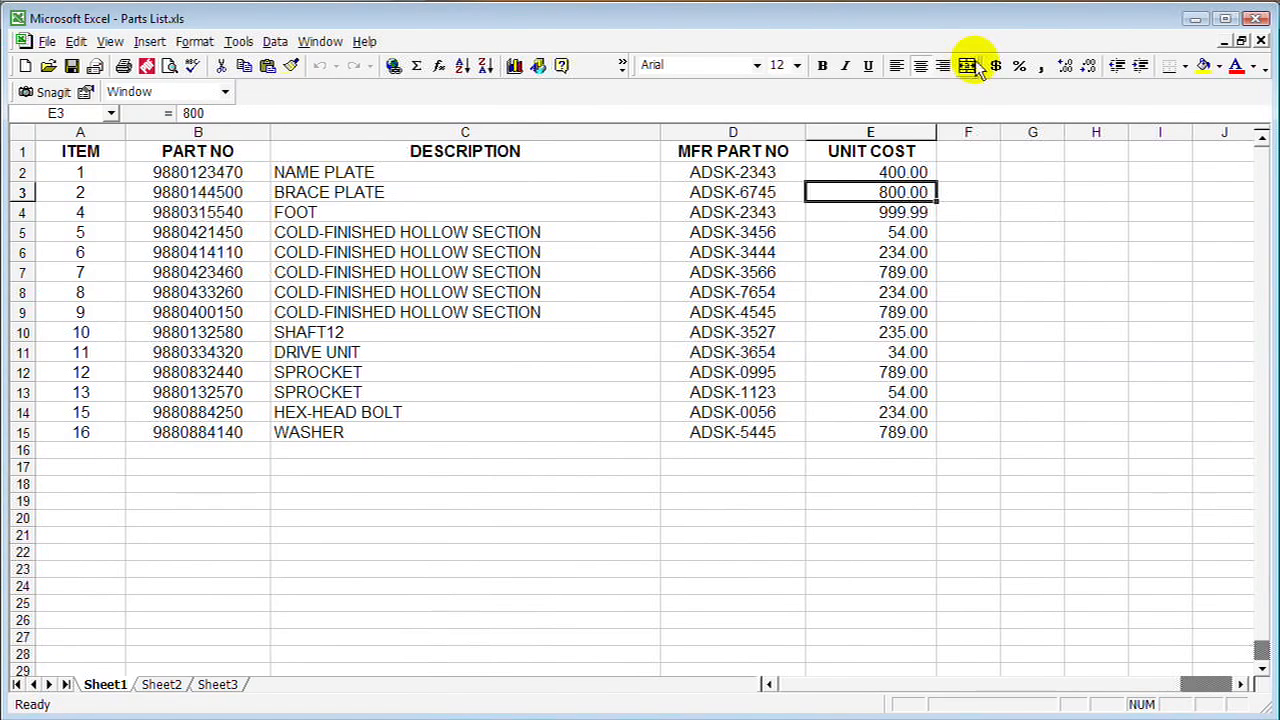
text(1,0)
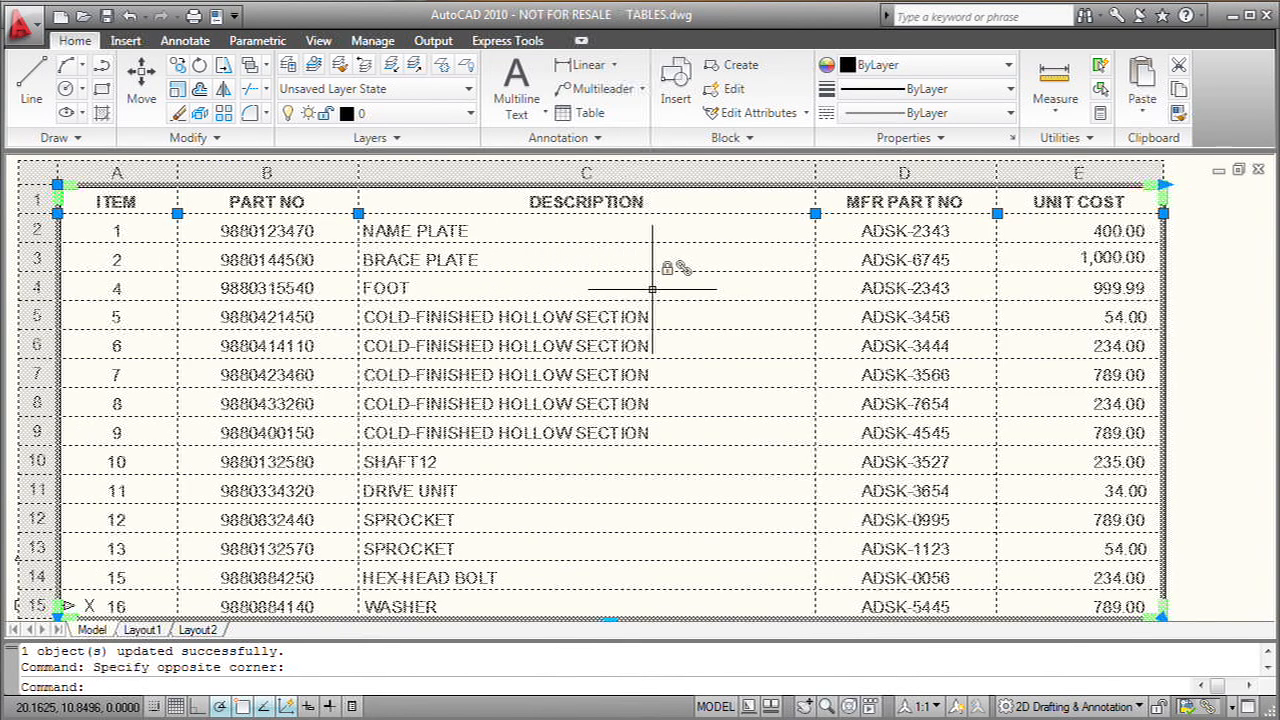
mouse_move(743, 358)
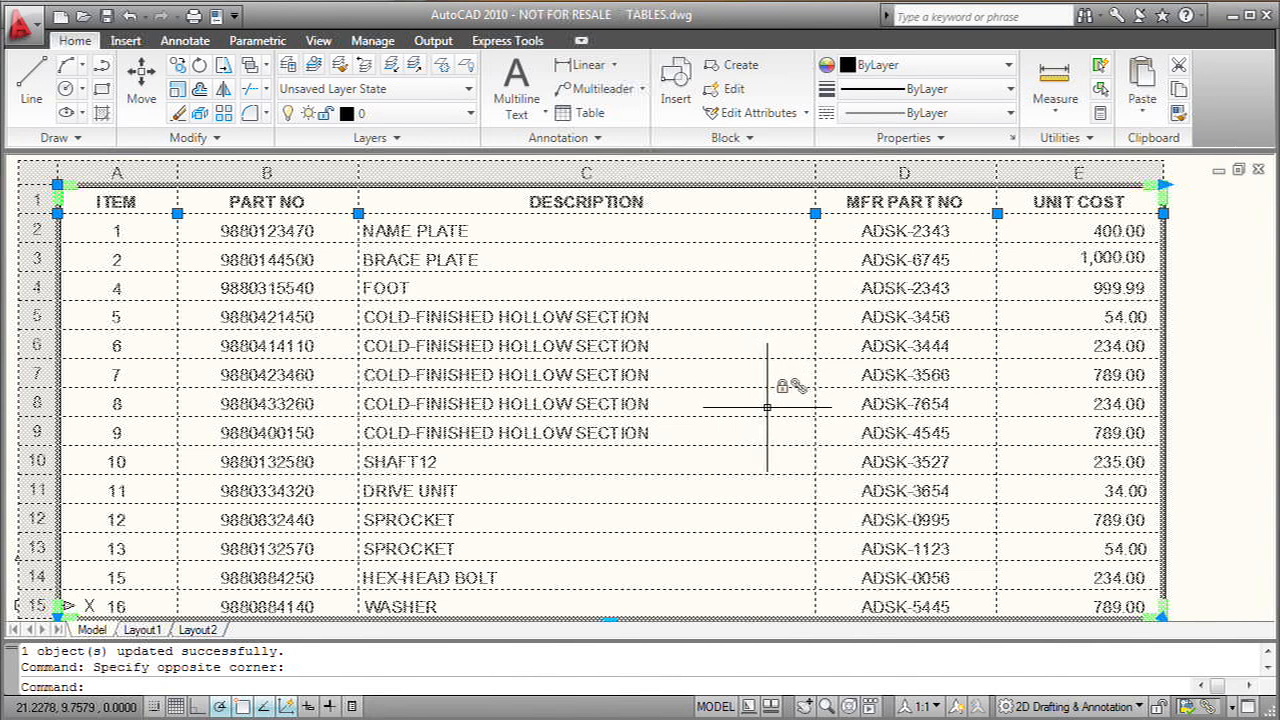
mouse_move(897, 435)
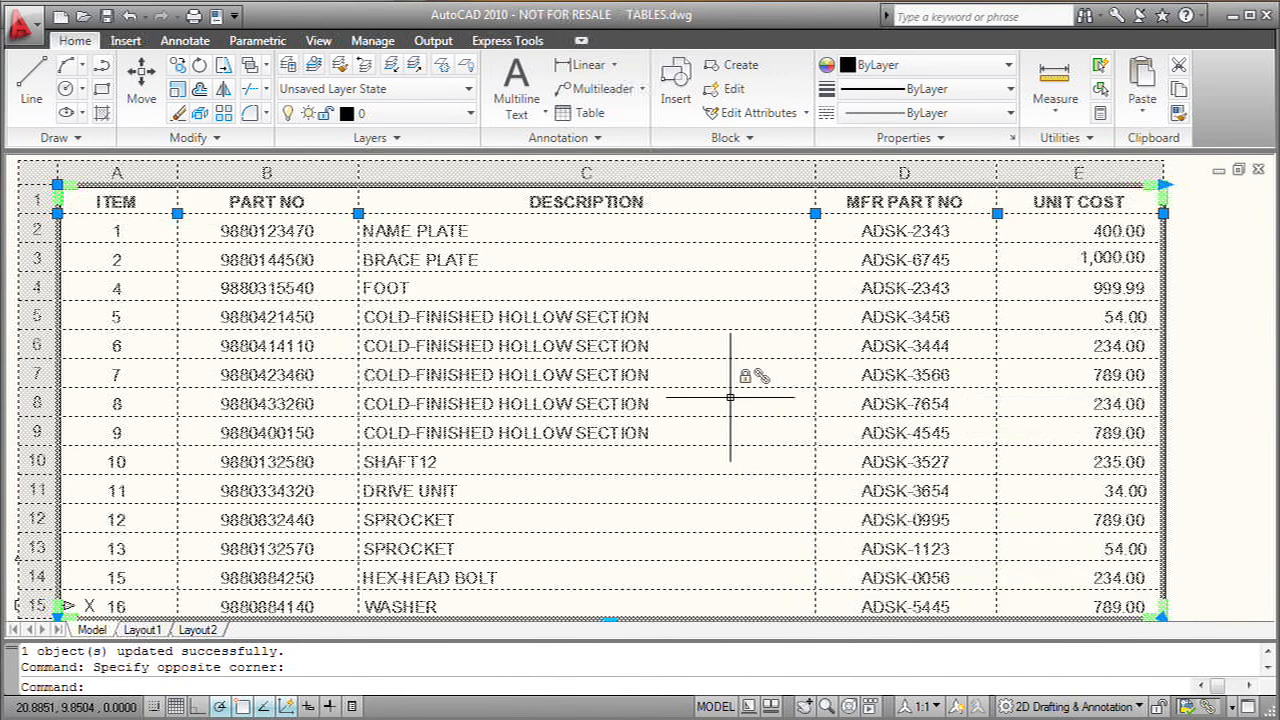
mouse_move(32, 170)
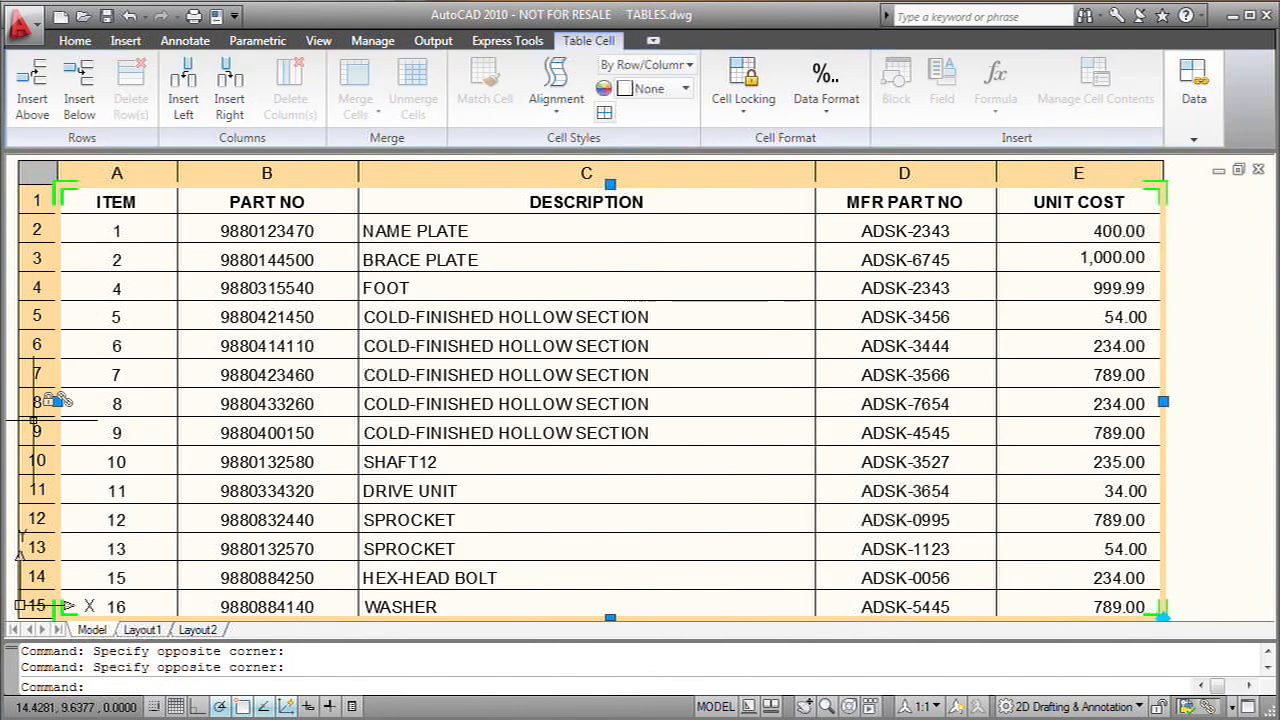
Set the table cells to Unlocked and bring up Edit Data Link for Excel Data Link 1.
right_click(35, 403)
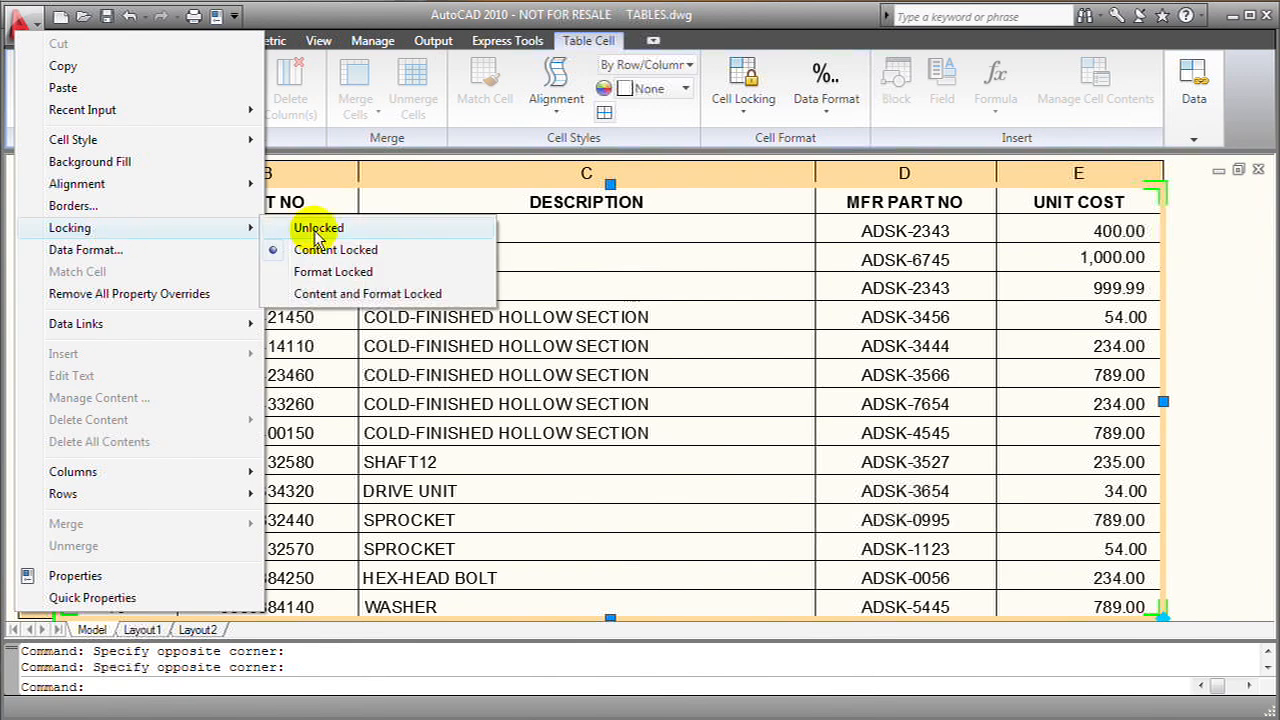
click(318, 228)
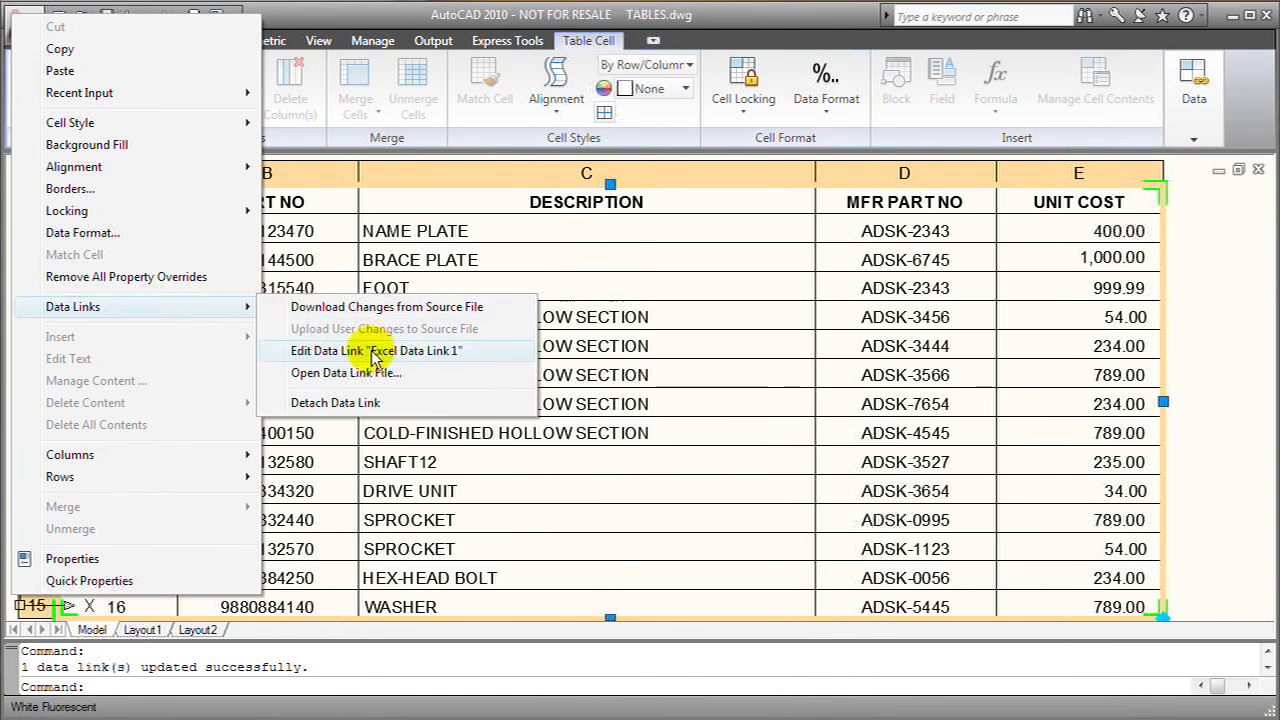
click(375, 351)
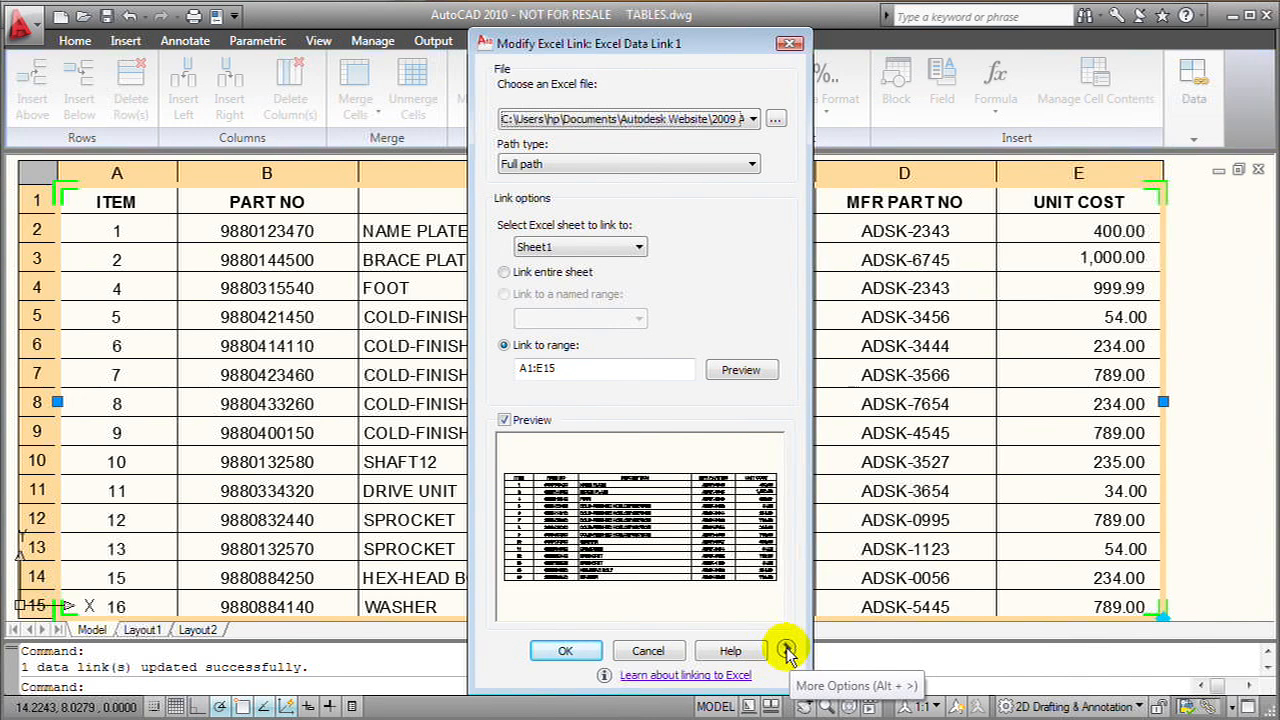
Expand More Options and tick 'Allow writing to source file' for the link.
click(785, 648)
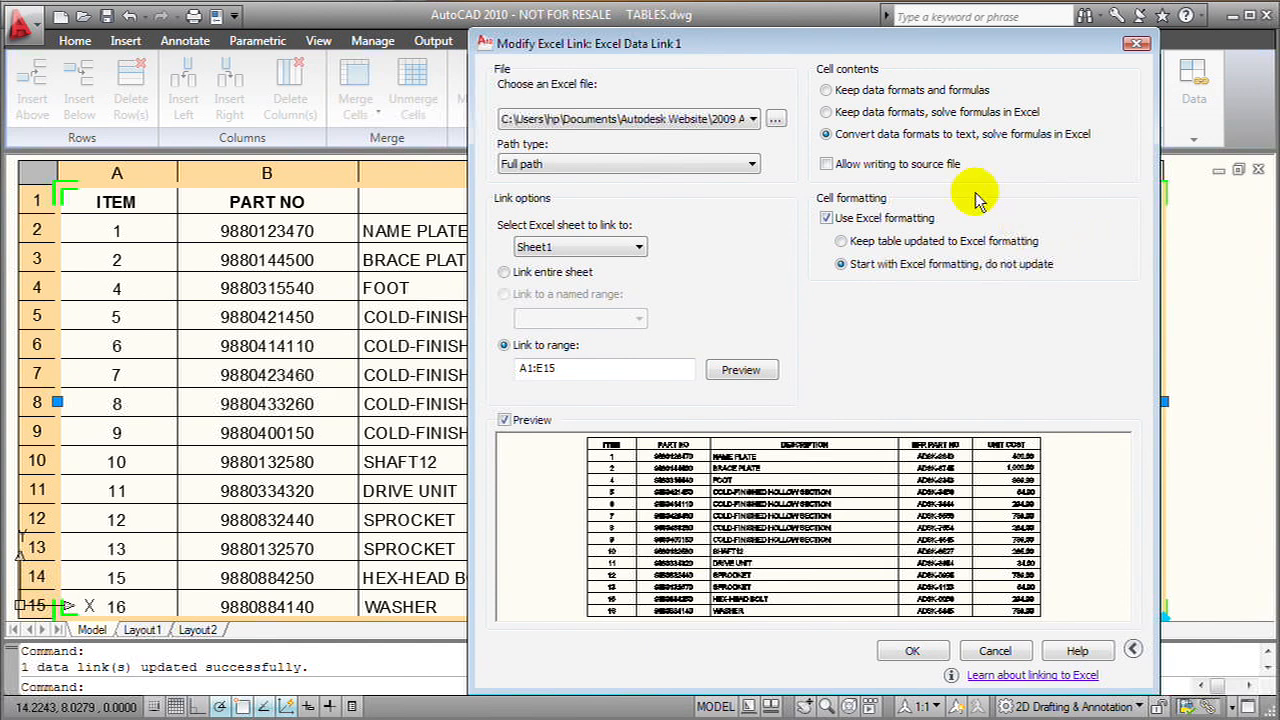
mouse_move(826, 164)
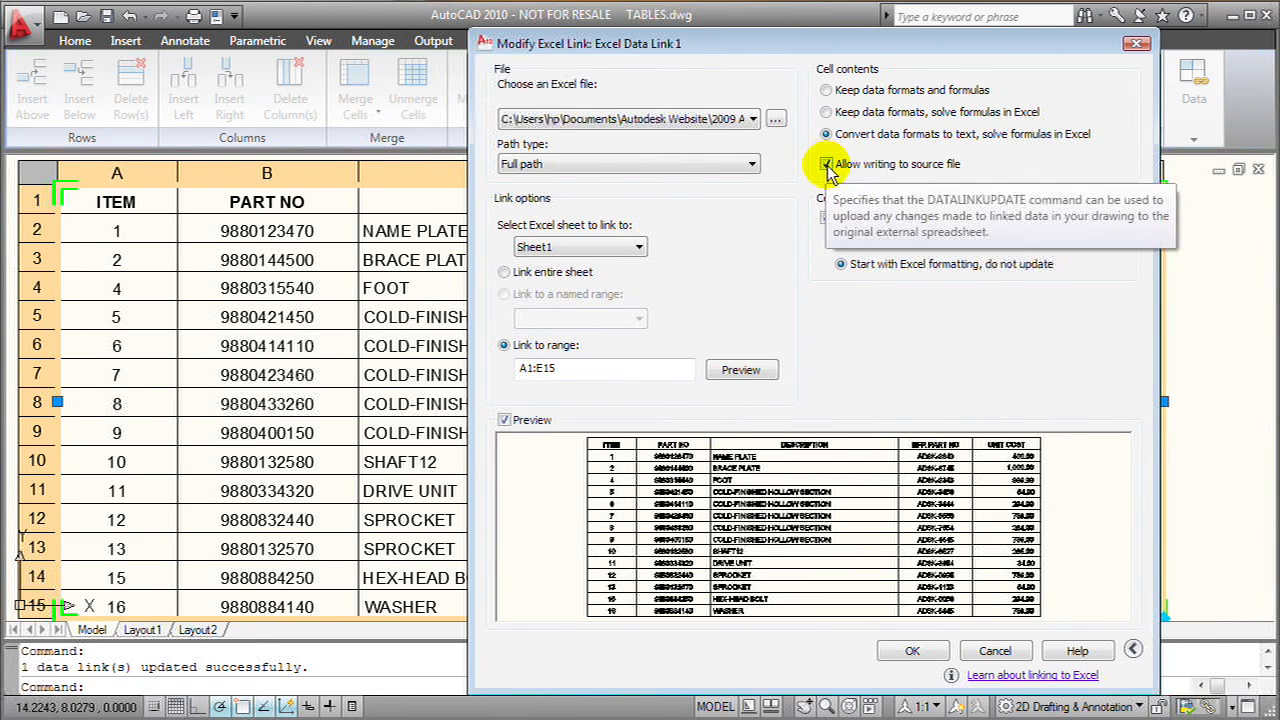
click(911, 650)
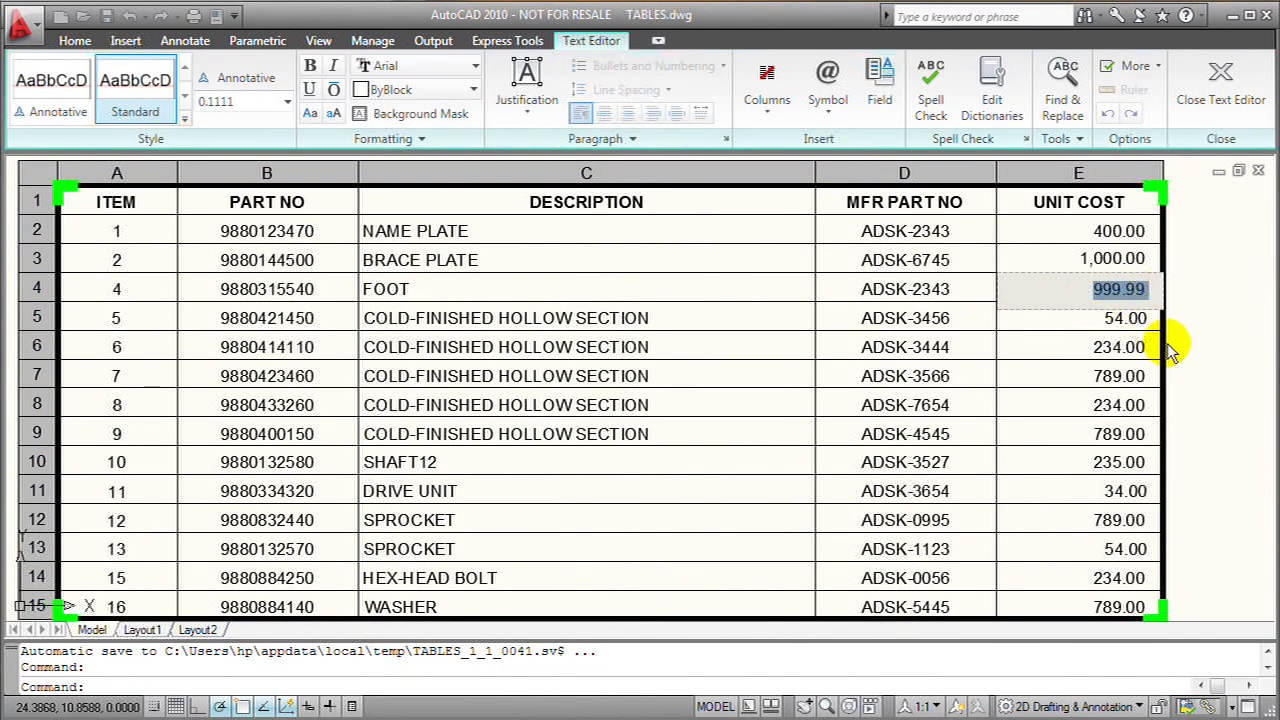
Set the FOOT unit cost to 500.00 and Upload to Source to write it back to Excel.
text(500.00)
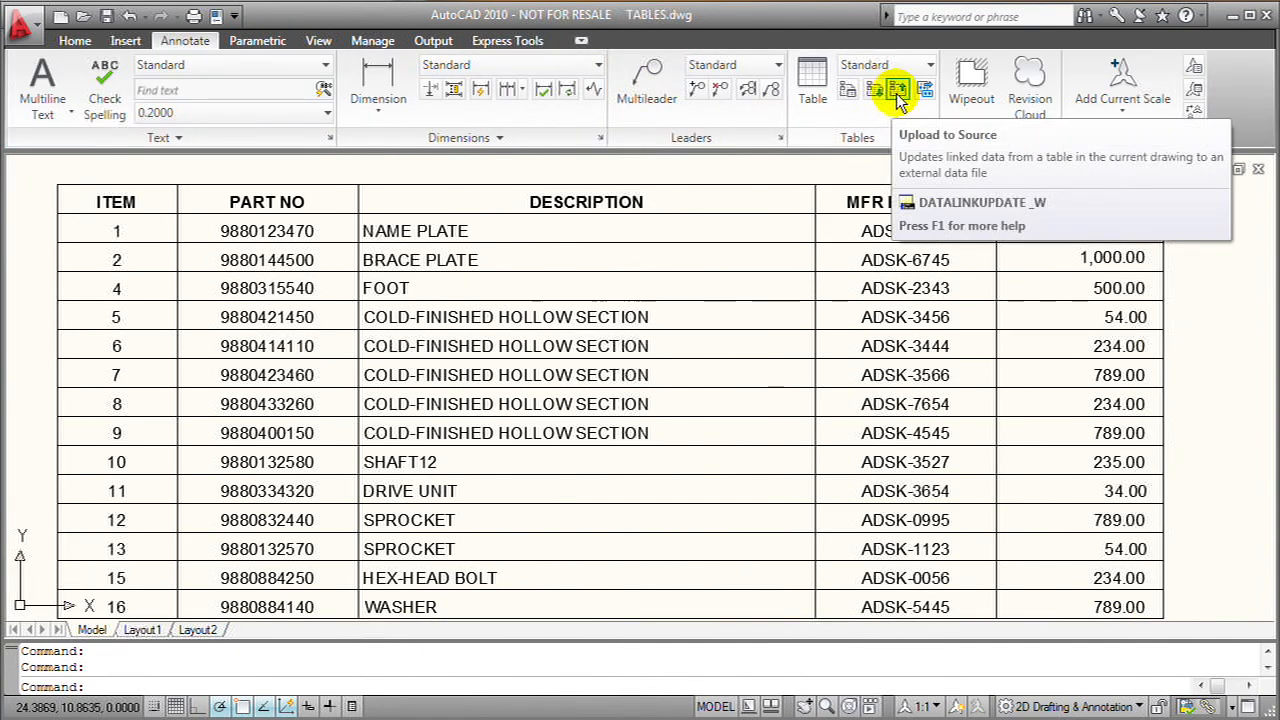
click(895, 89)
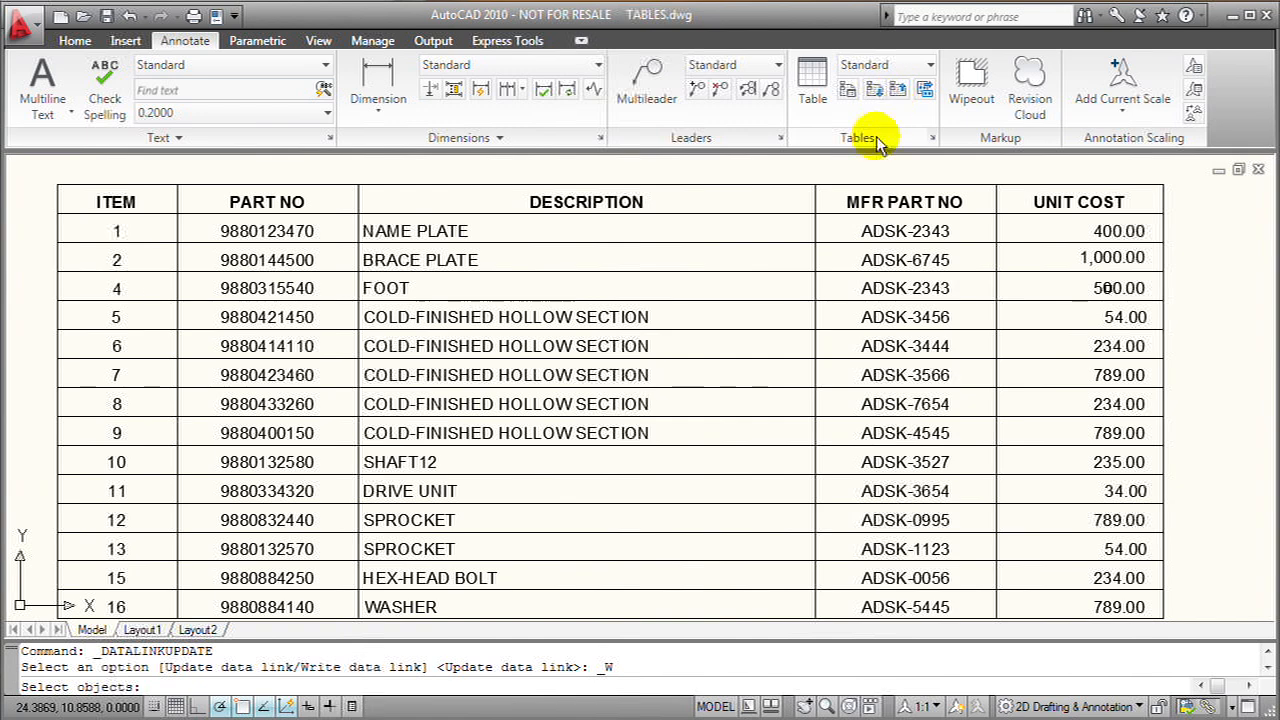